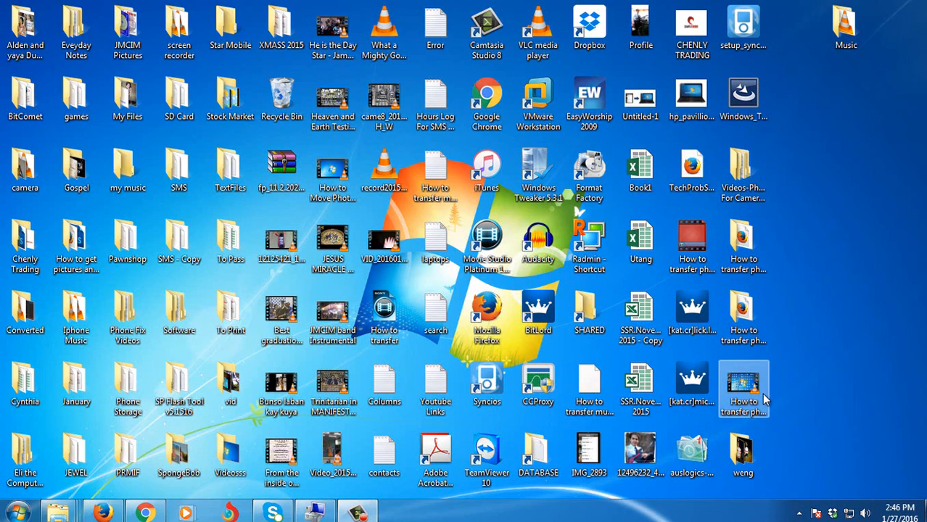
mouse_move(766, 331)
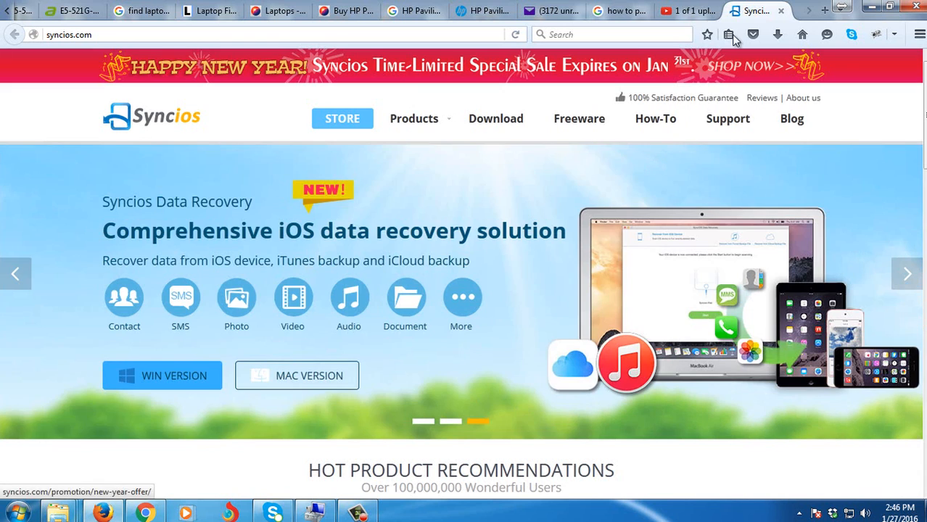
mouse_move(131, 51)
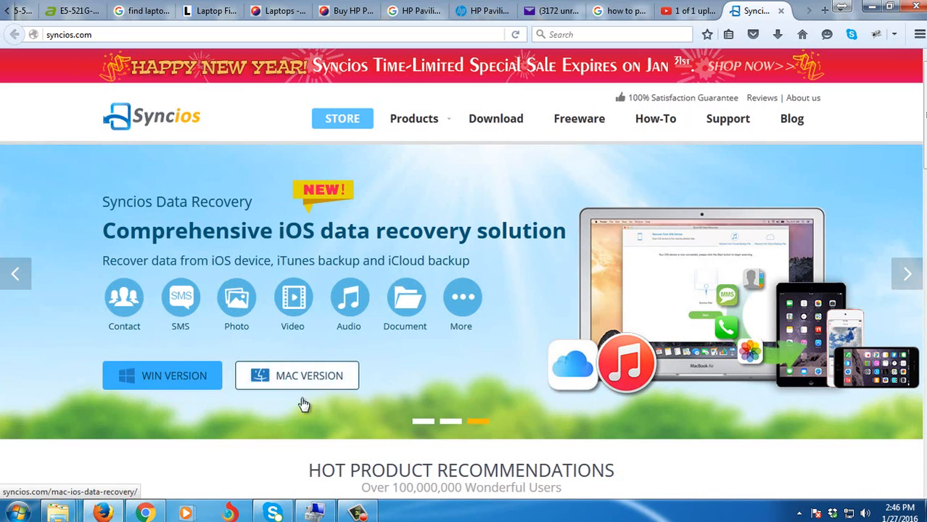
Step: Show the Syncios manager slide in the syncios.com banner, then minimize Firefox to reveal the desktop
left_click(16, 274)
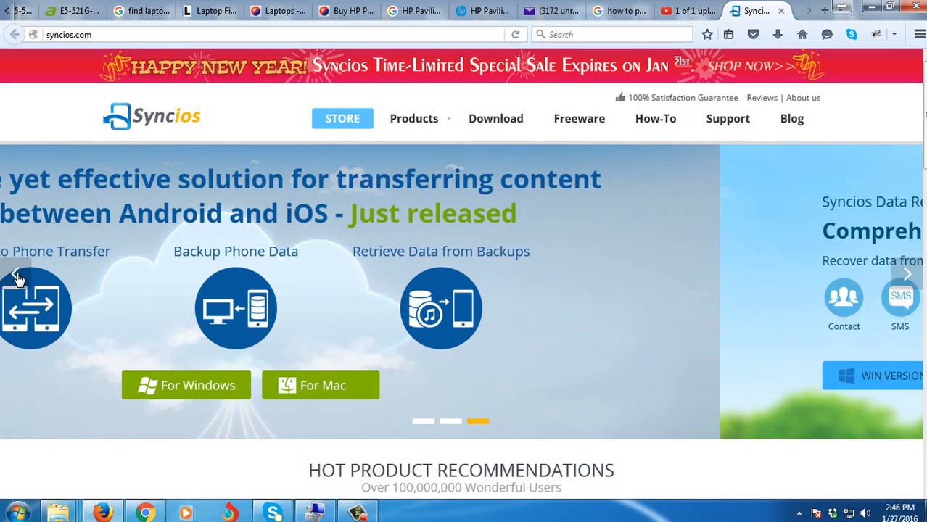
left_click(16, 274)
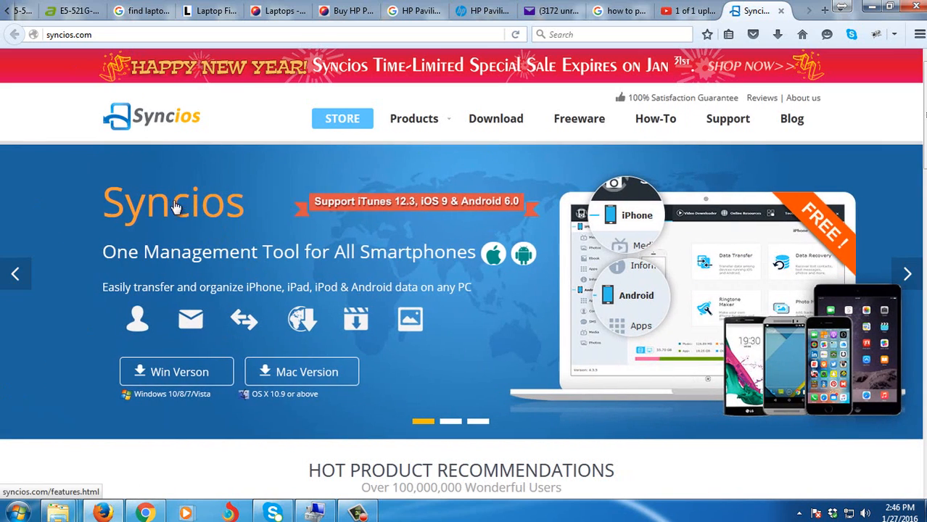
mouse_move(243, 383)
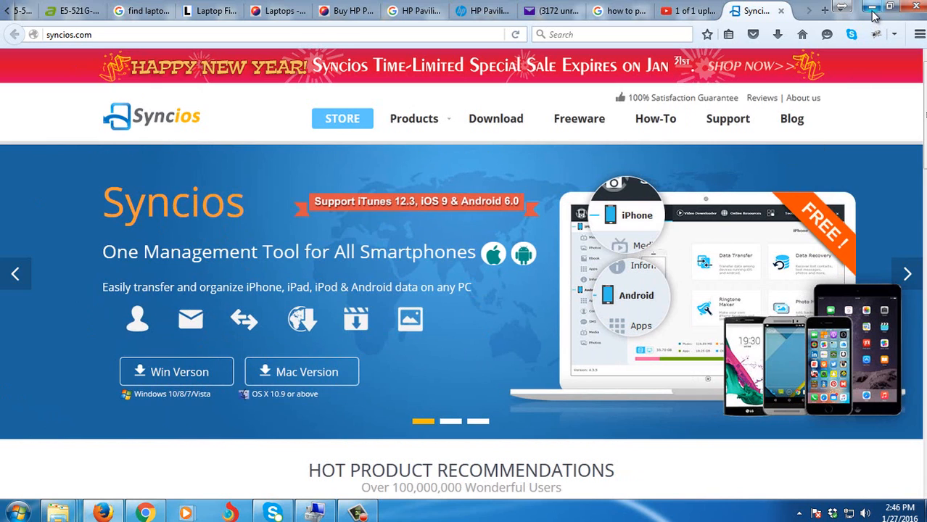
mouse_move(871, 8)
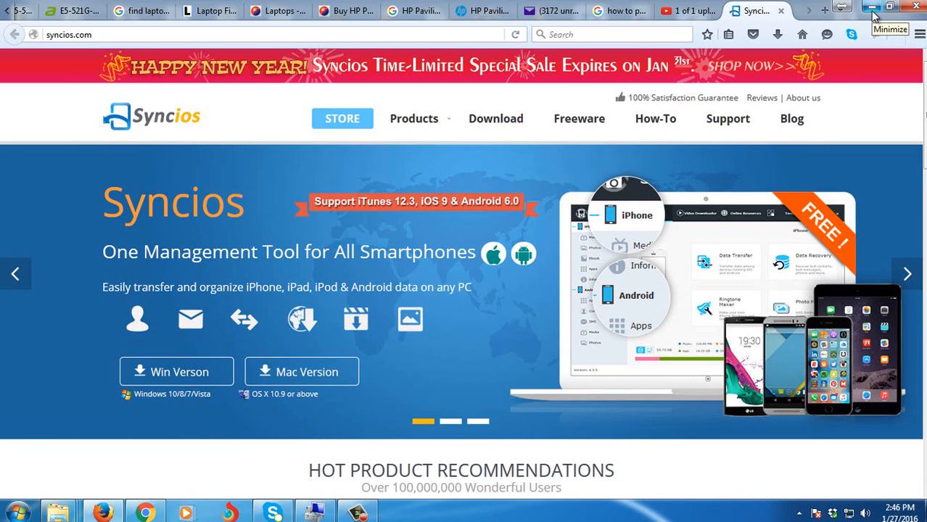
left_click(874, 7)
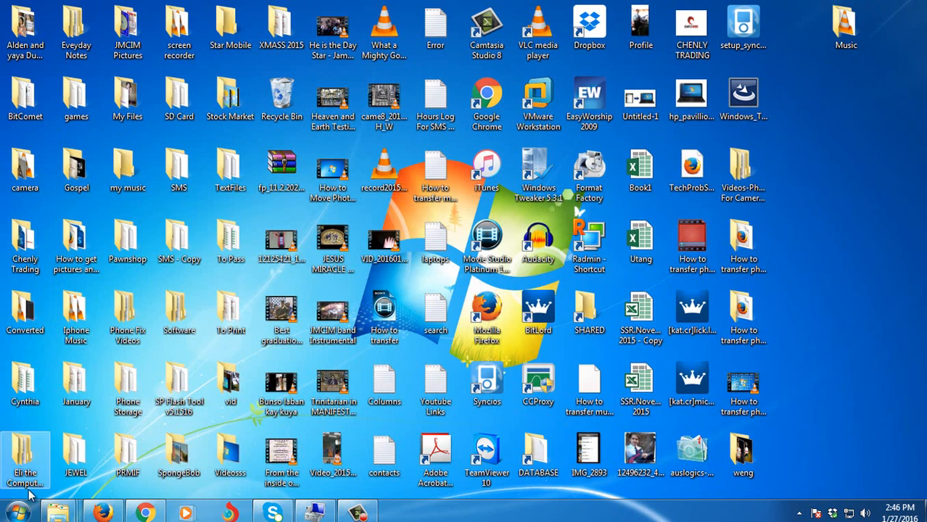
Step: Launch Syncios from the desktop shortcut and postpone the software update reminder
left_click(11, 512)
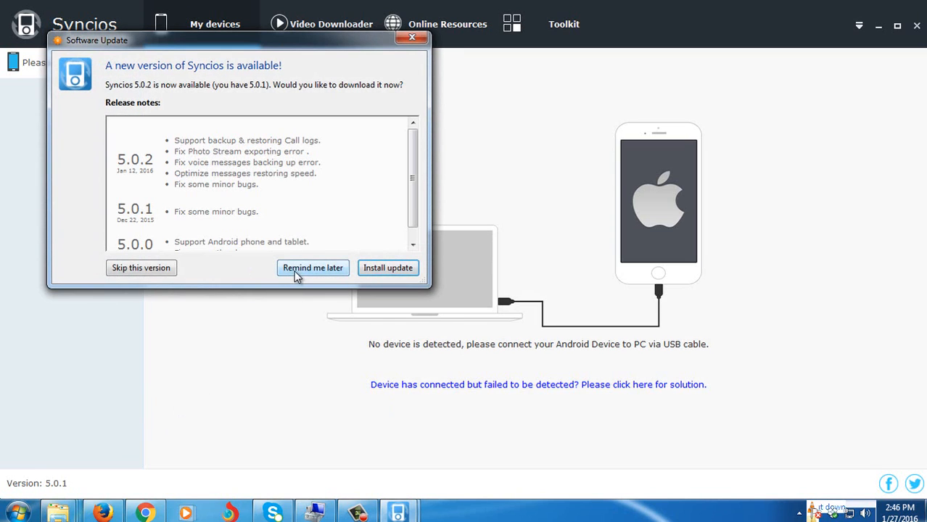
left_click(312, 268)
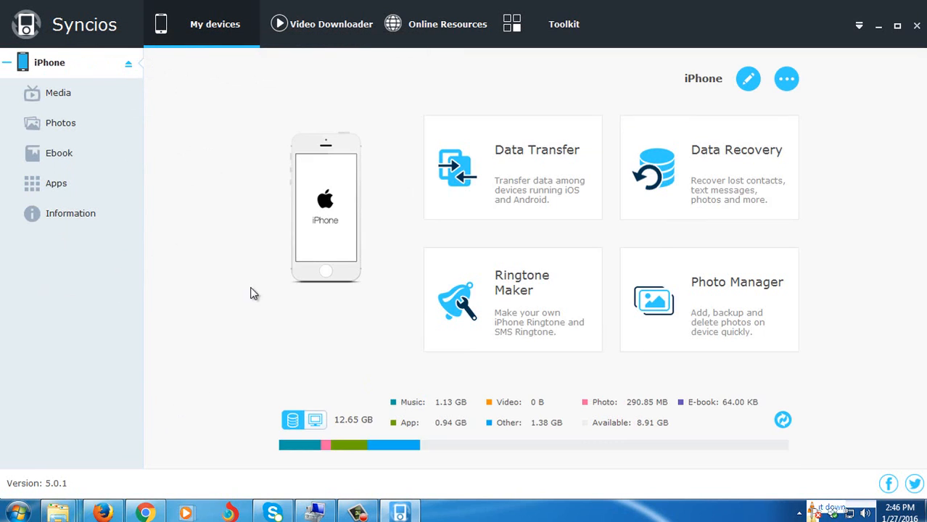
mouse_move(65, 80)
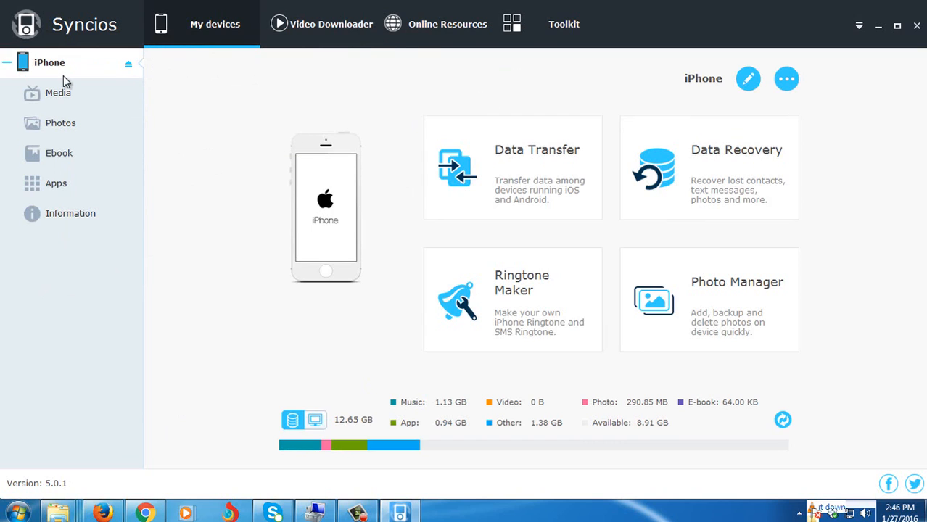
Step: Show the iPhone's Media music list (262 files) and preview the open Explorer folder windows
left_click(58, 93)
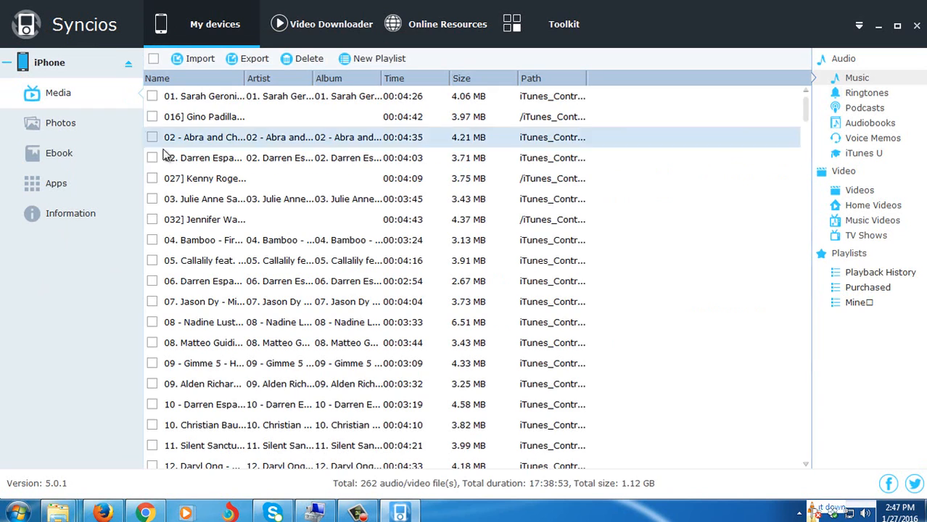
left_click(109, 420)
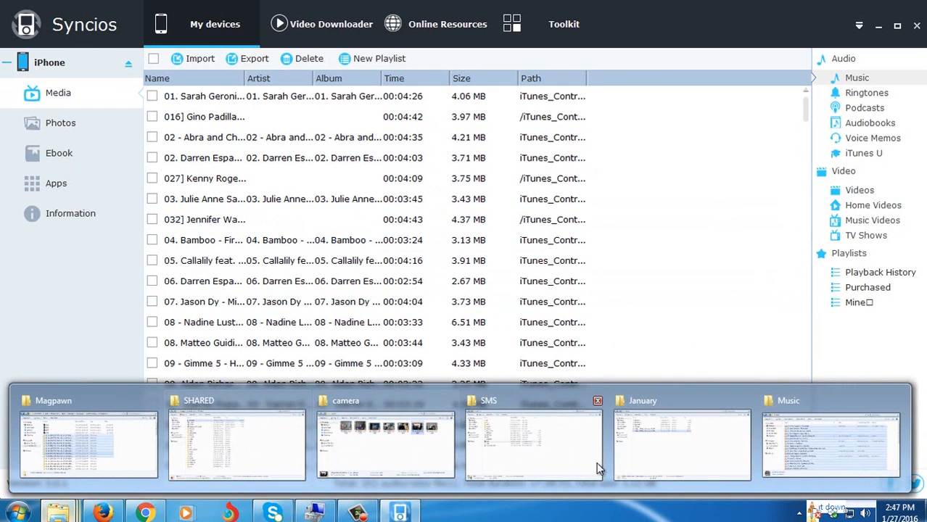
Step: Drag the 40 songs from the Music folder into the iPhone music list, raising it to 302 files, then close Explorer
left_click(830, 444)
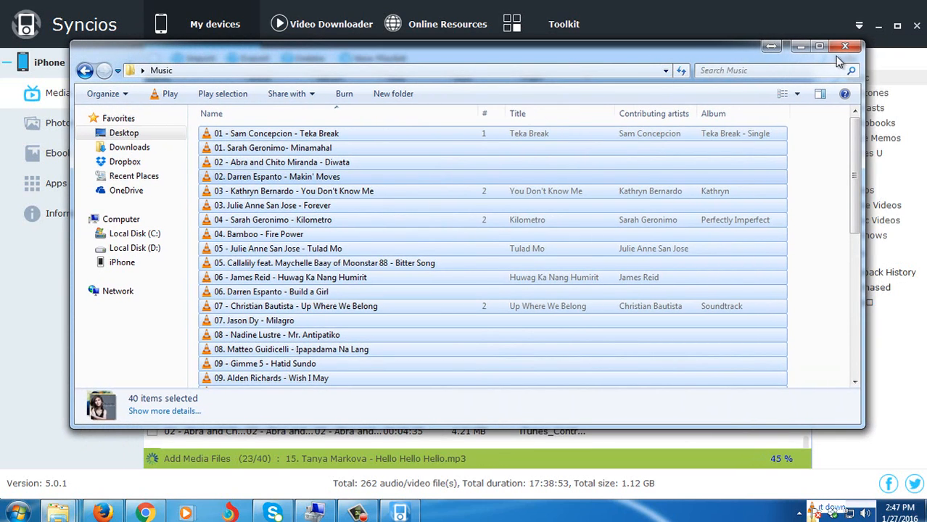
mouse_move(845, 46)
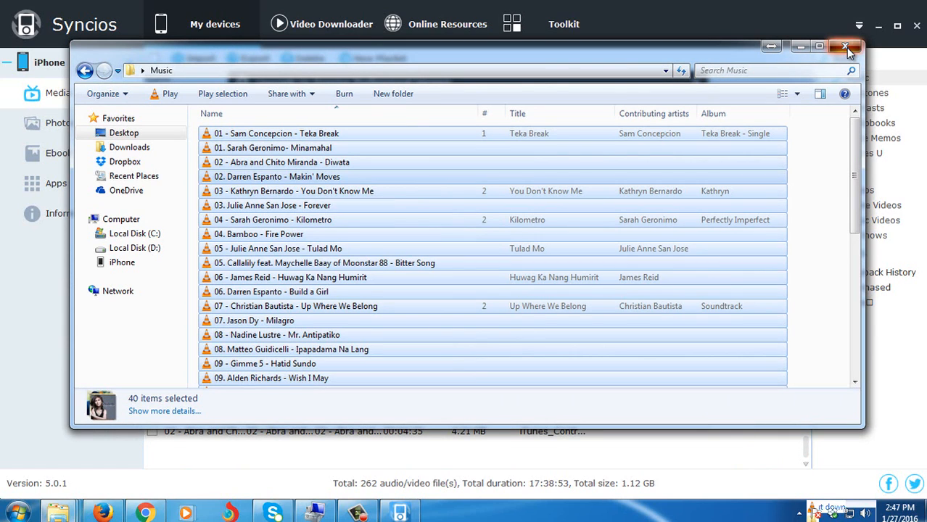
left_click(845, 46)
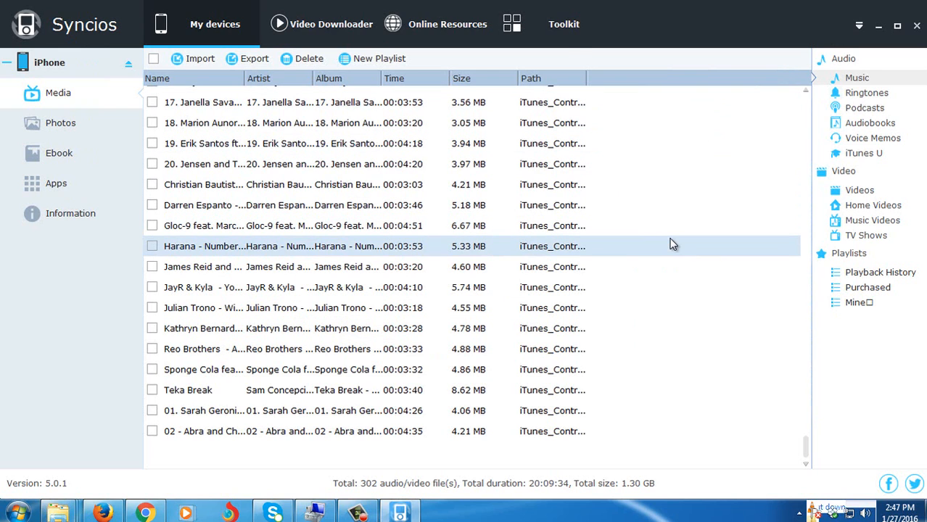
mouse_move(657, 266)
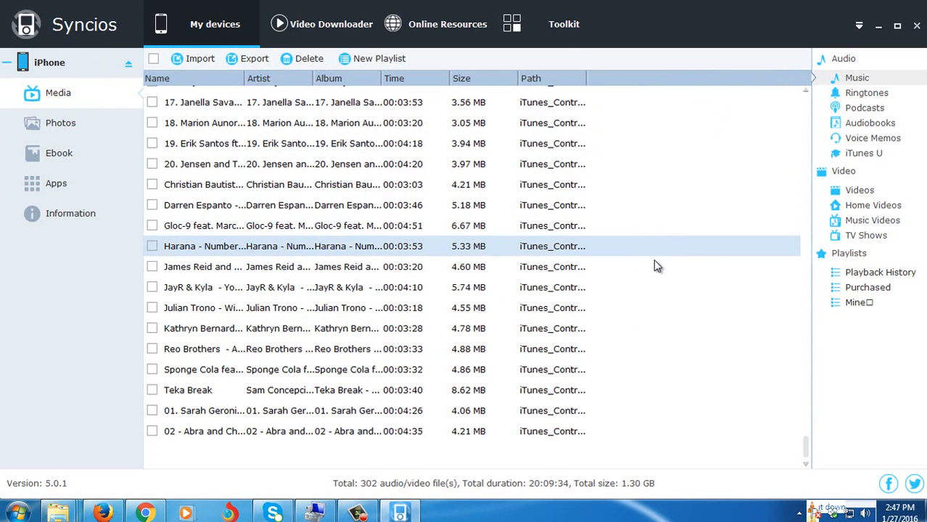